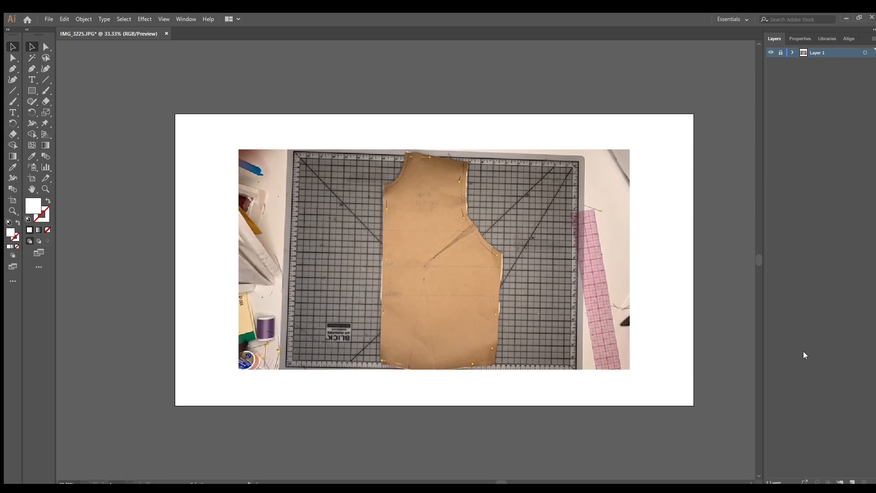
# Add a new tracing layer above the photo and zoom in on the pattern image
pyautogui.click(849, 481)
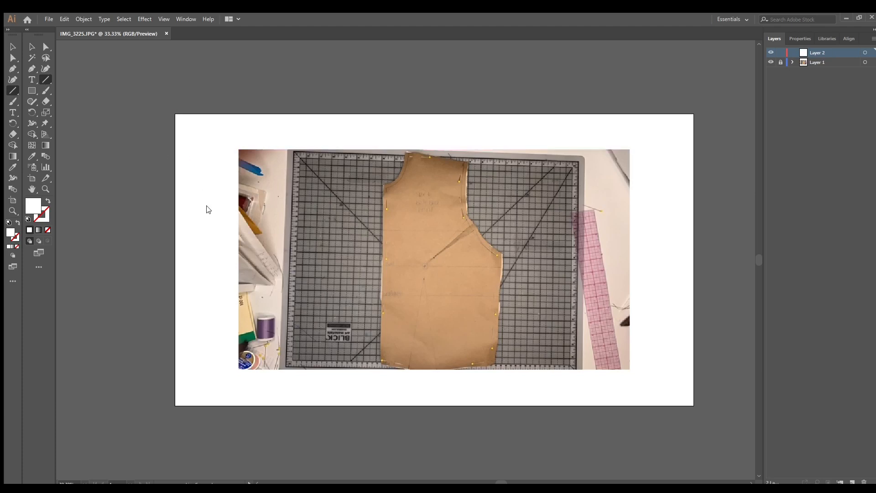
pyautogui.moveTo(37, 8)
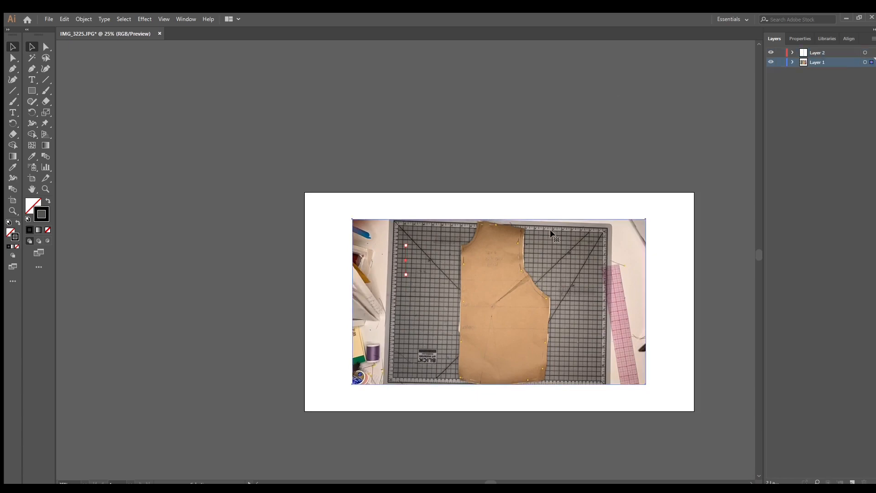
pyautogui.press('Ctrl++')
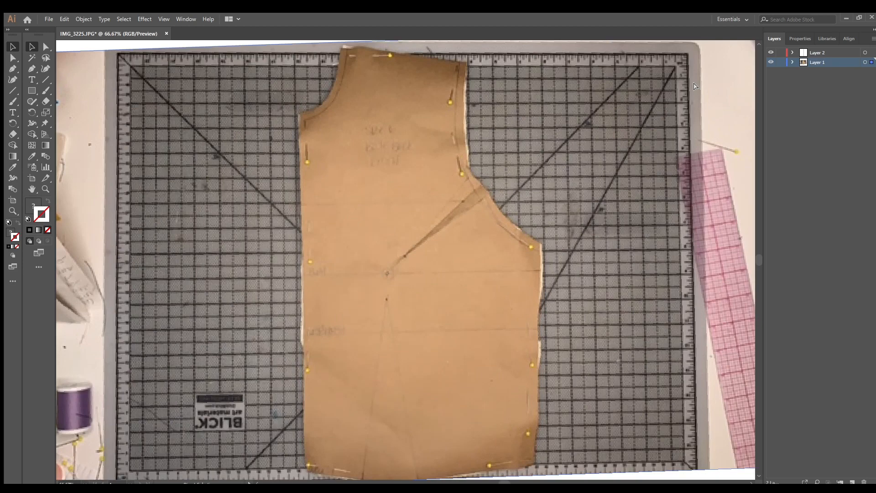
pyautogui.moveTo(293, 86)
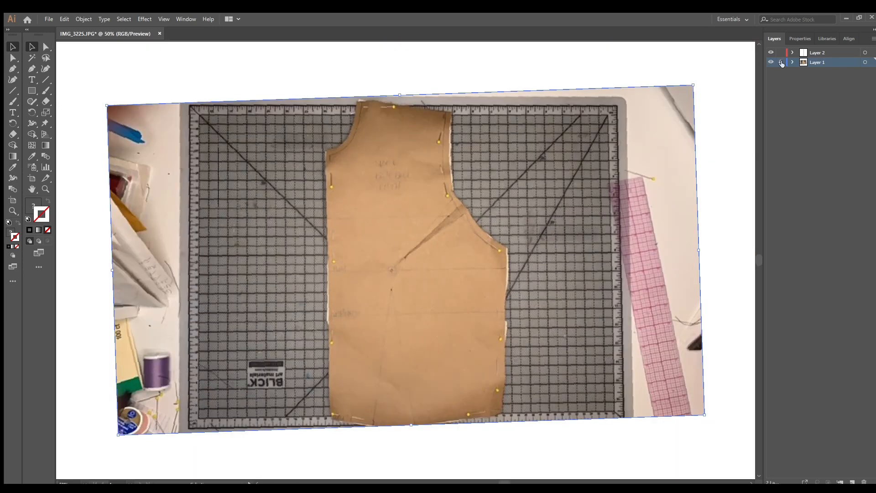
# Lock the photo layer and scale the photo up past the artboard edges
pyautogui.click(782, 62)
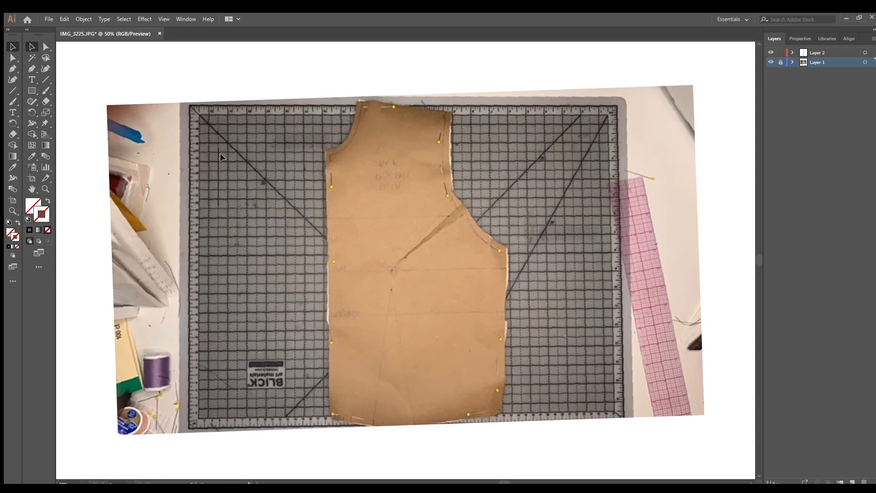
pyautogui.moveTo(218, 147); pyautogui.dragTo(218, 206)
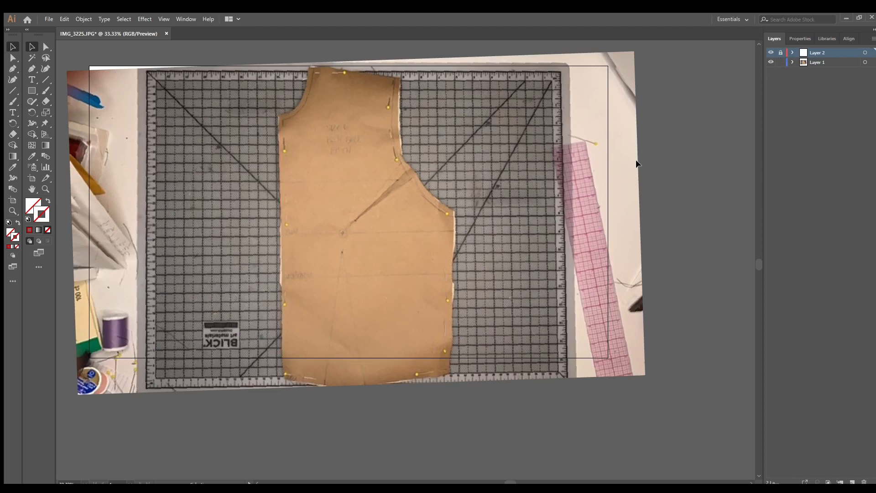
# Reselect the photo and nudge its rotation so the bodice stands upright
pyautogui.click(816, 62)
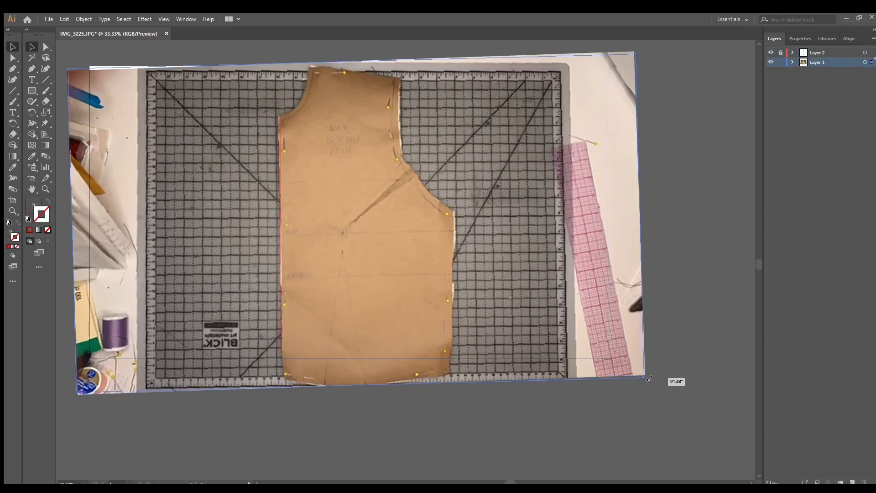
pyautogui.moveTo(647, 380); pyautogui.dragTo(645, 382)
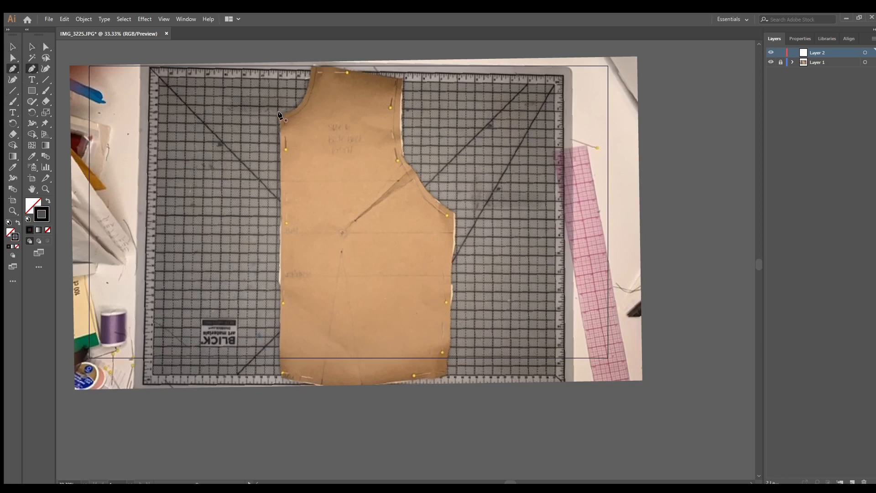
# Pen-trace the neckline and armhole curves of the bodice outline on the outer lines layer
pyautogui.moveTo(279, 115); pyautogui.dragTo(279, 378)
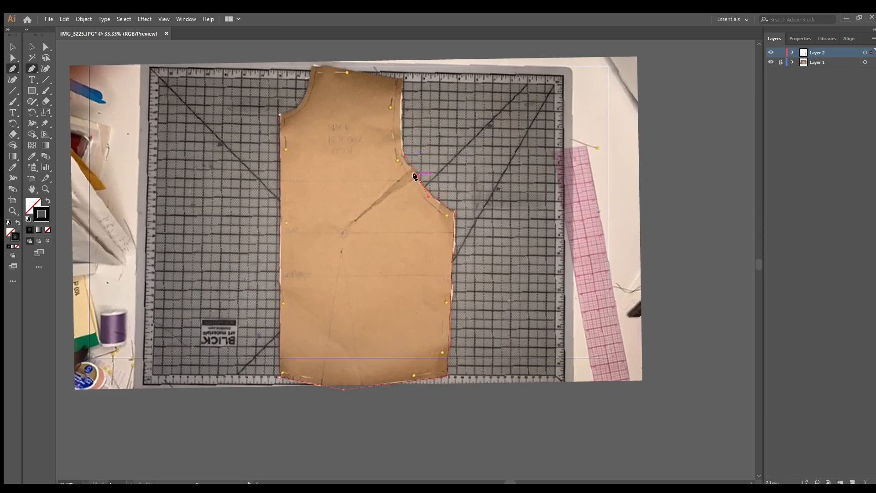
pyautogui.moveTo(414, 176); pyautogui.dragTo(402, 162)
pyautogui.write('outer lines')
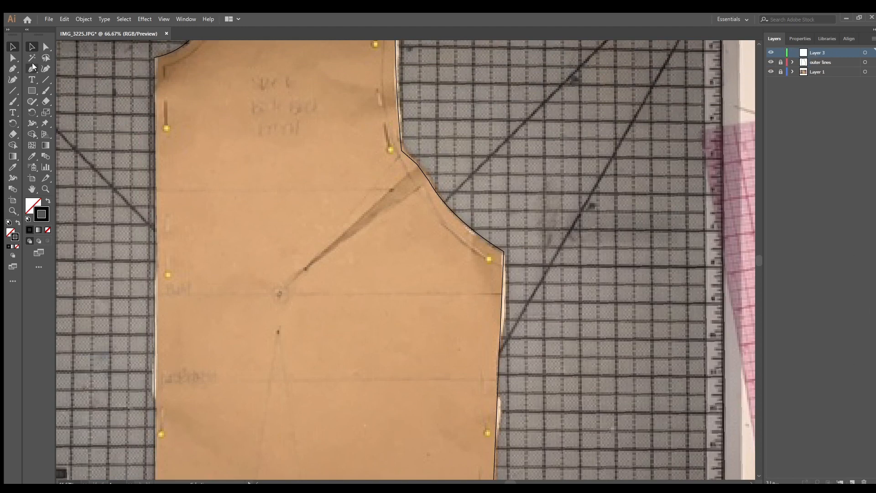
# Draw the armhole dart with its tip point on the darts layer
pyautogui.moveTo(306, 266); pyautogui.dragTo(403, 158)
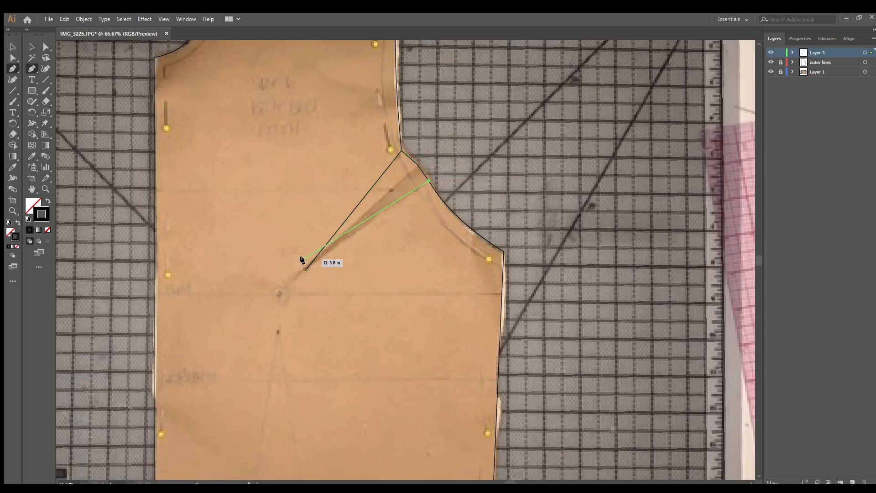
pyautogui.click(306, 267)
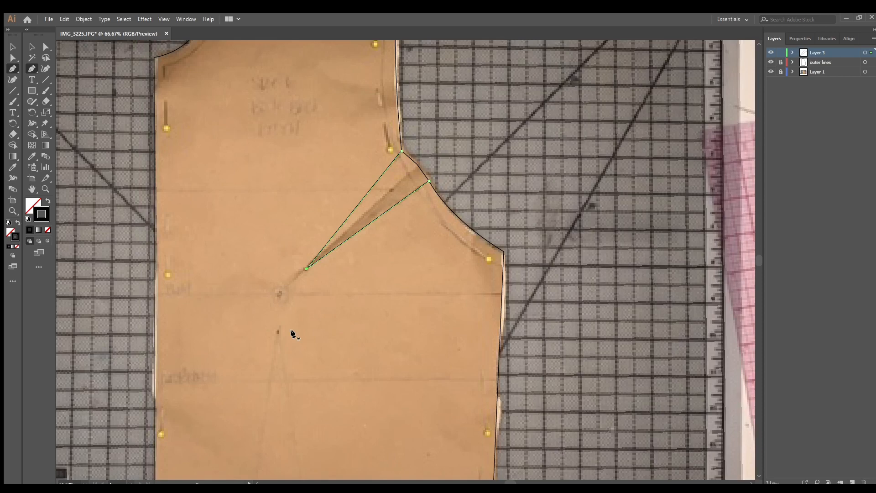
pyautogui.scroll(-3)
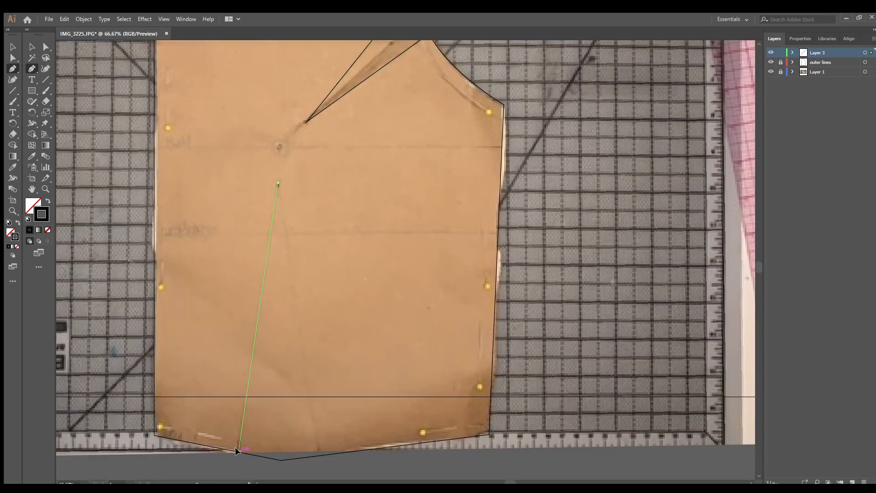
pyautogui.moveTo(276, 184)
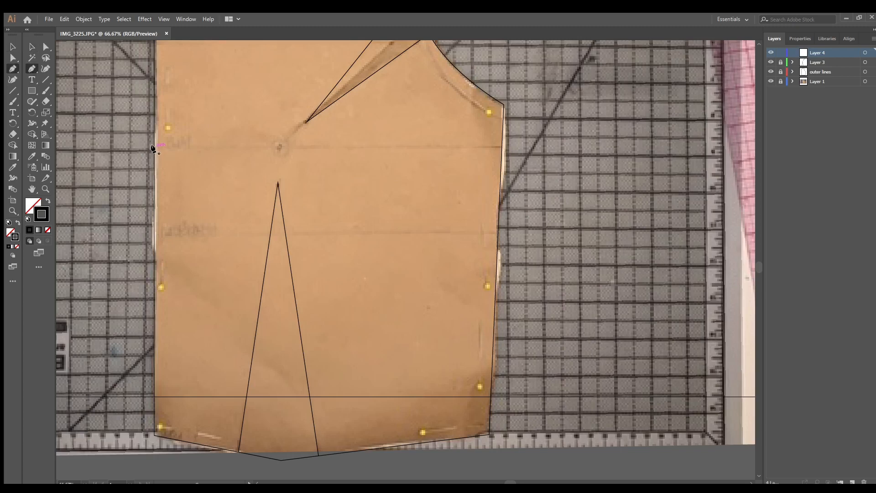
# Draw two horizontal guide lines across the bodice at bust level and lower down
pyautogui.moveTo(157, 149); pyautogui.dragTo(500, 147)
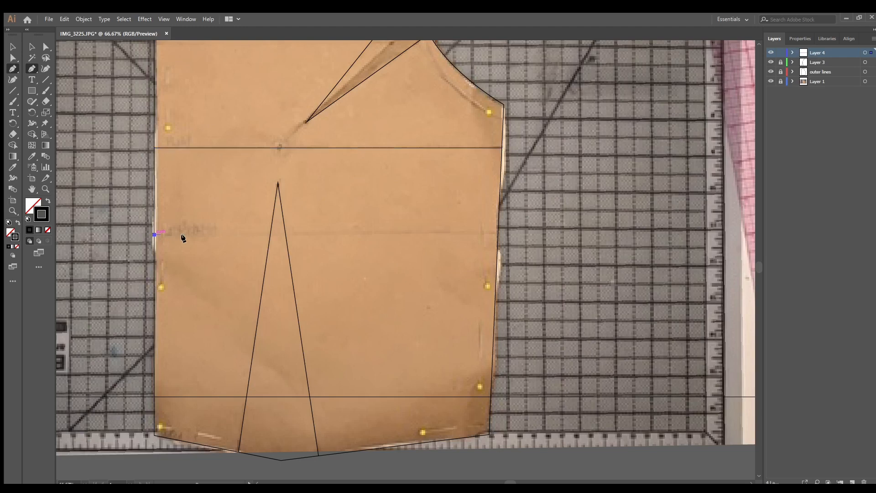
pyautogui.moveTo(154, 235); pyautogui.dragTo(495, 234)
pyautogui.write('darts')
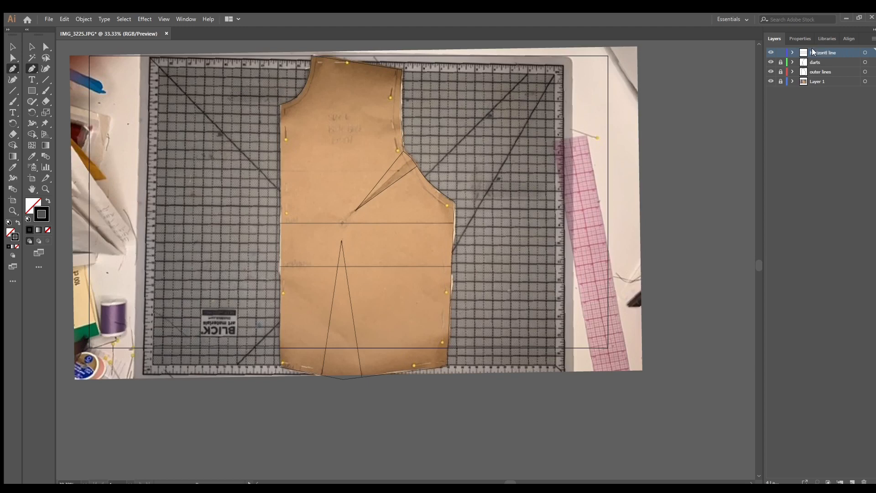
# Name the newest layer 'horizontal lines' and lock it
pyautogui.write('horizontal')
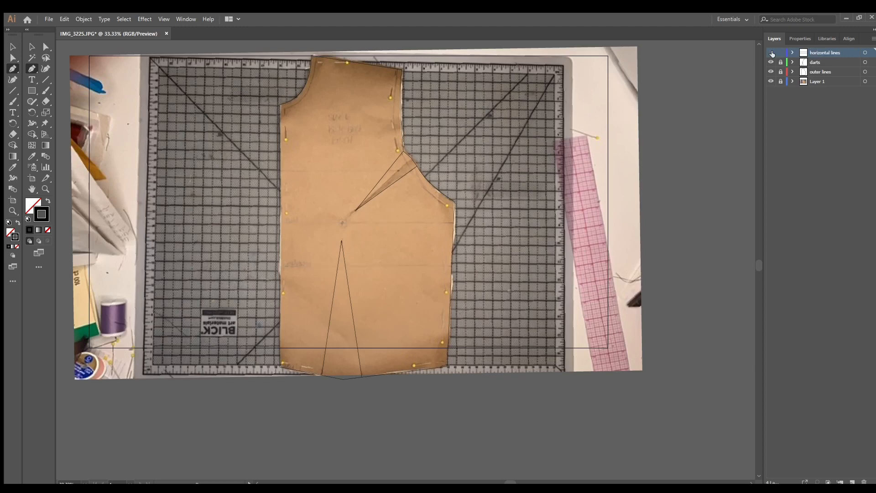
pyautogui.click(780, 52)
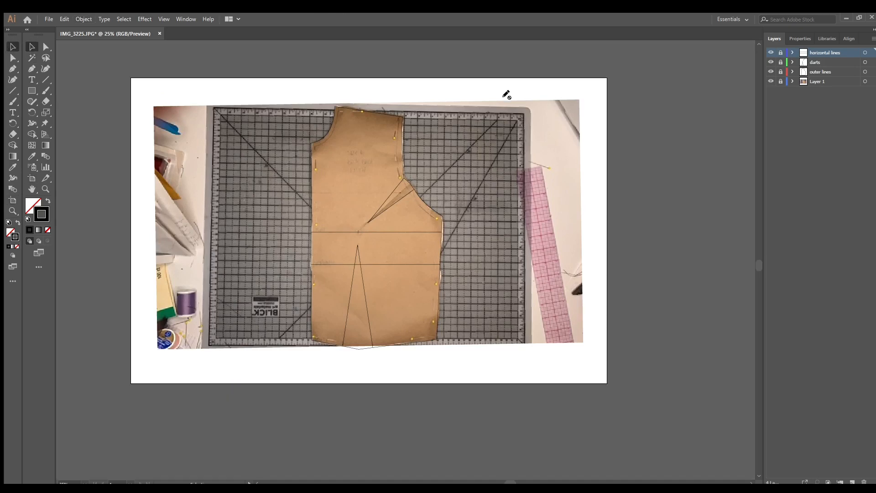
pyautogui.click(771, 82)
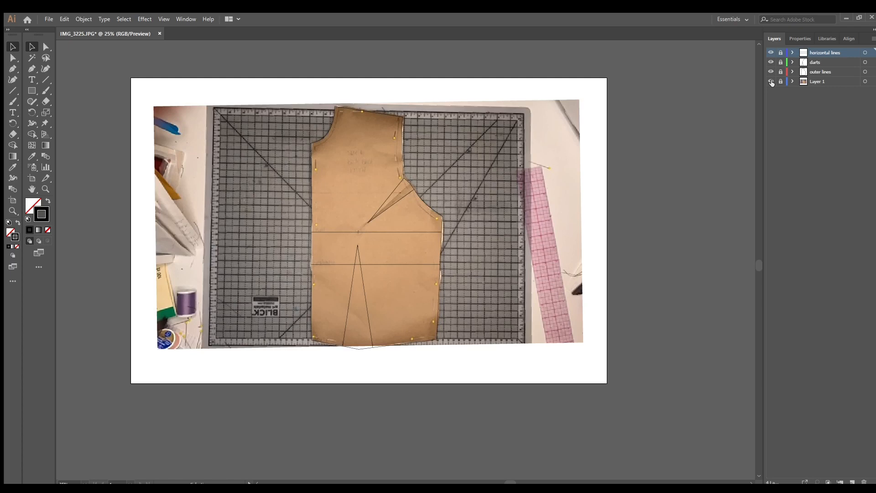
# Hide the pattern photo layer so only the traced bodice shows
pyautogui.click(770, 82)
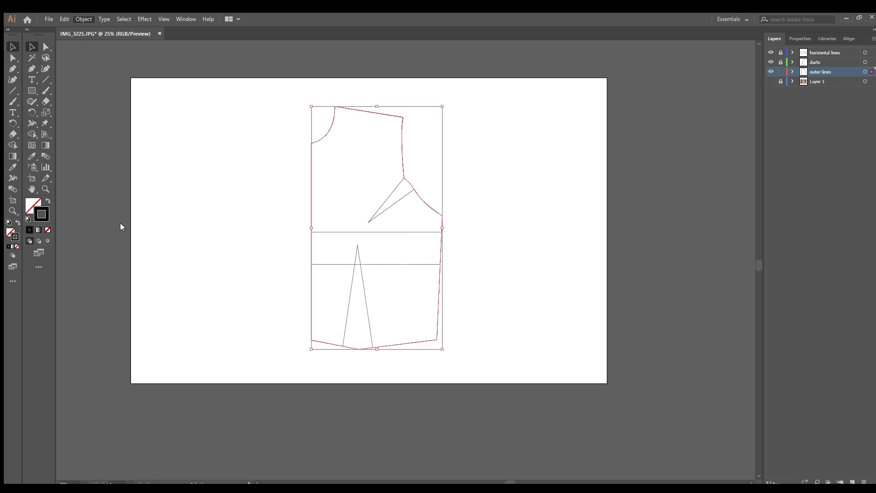
pyautogui.moveTo(219, 260)
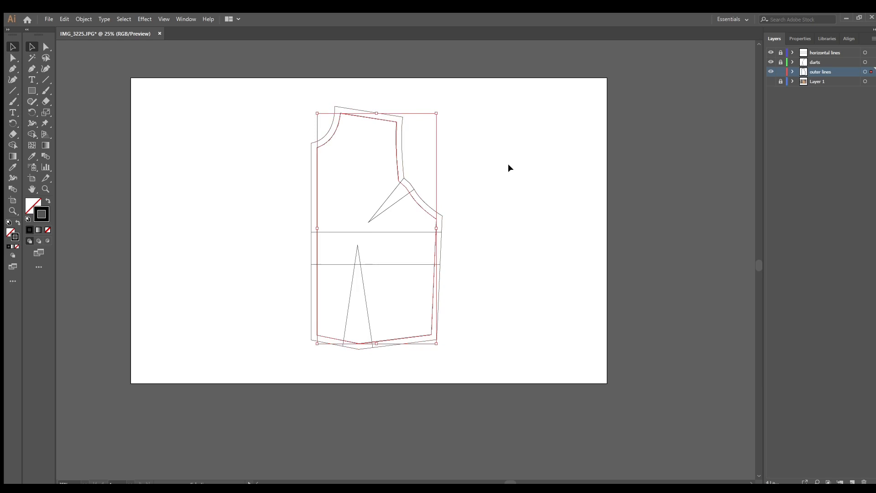
pyautogui.moveTo(371, 165)
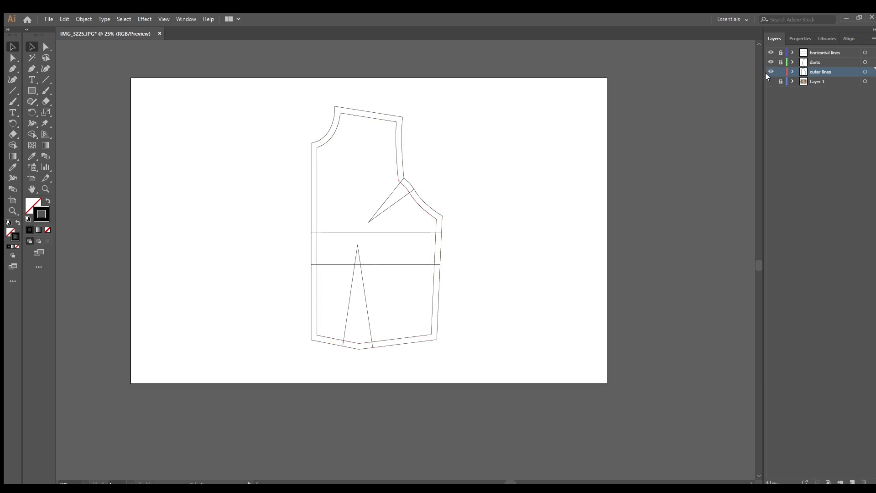
# Draw the bust apex marker on a new layer and centre its pieces with Align
pyautogui.click(779, 82)
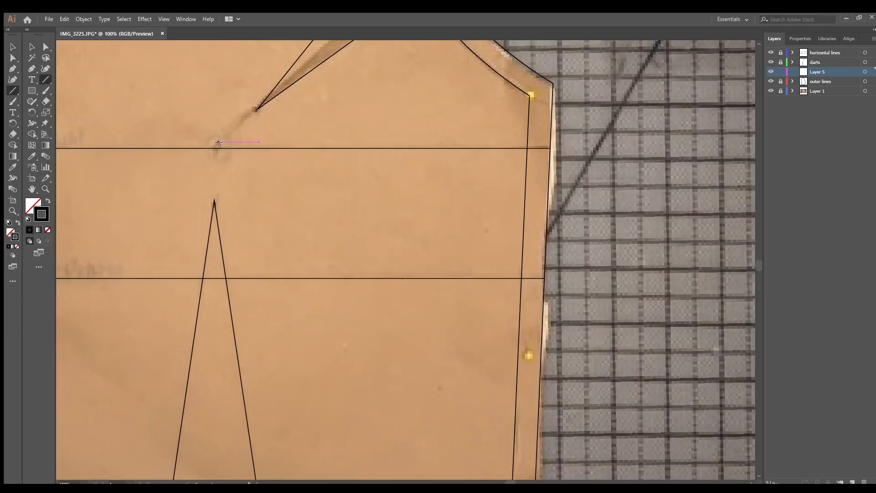
pyautogui.moveTo(217, 143); pyautogui.dragTo(217, 405)
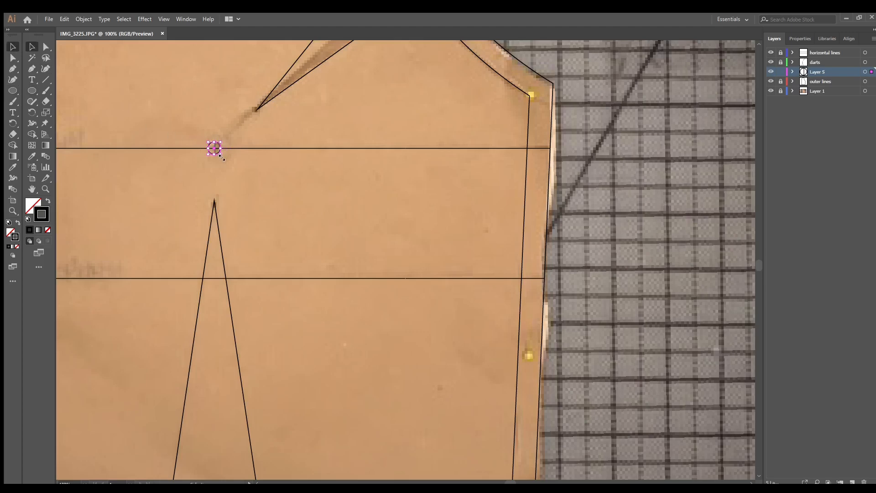
pyautogui.click(855, 38)
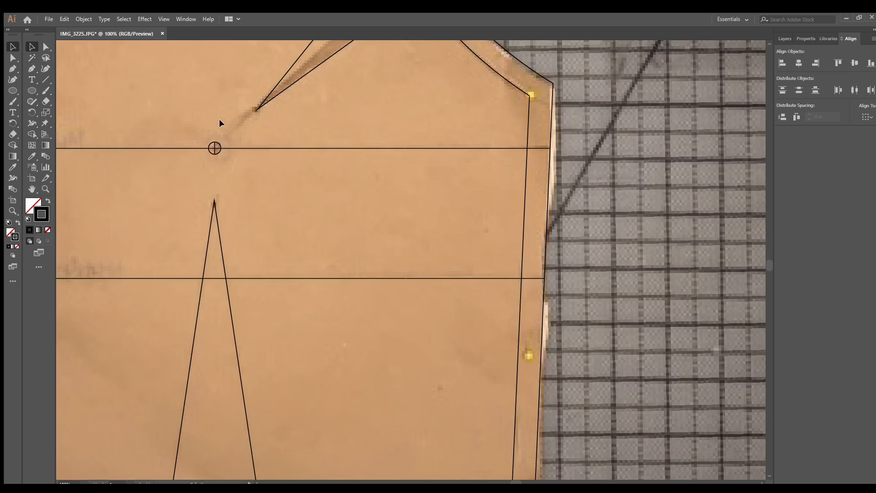
pyautogui.click(784, 38)
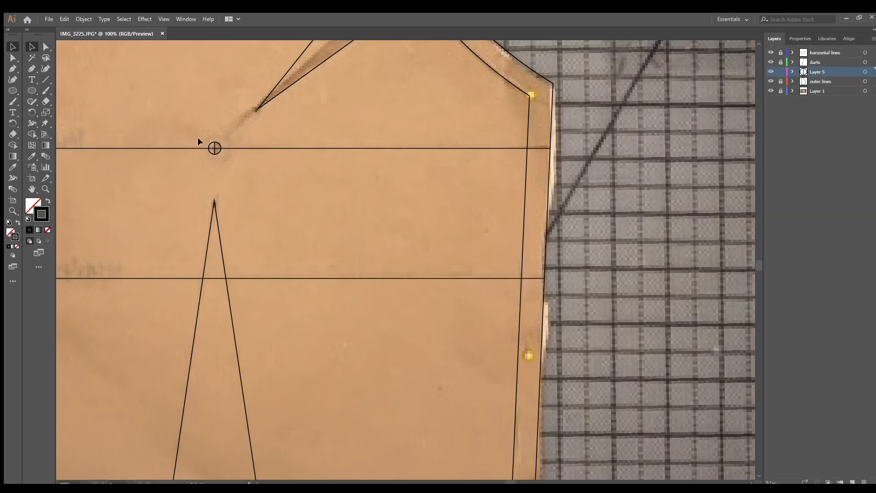
pyautogui.click(215, 148)
pyautogui.write('apex')
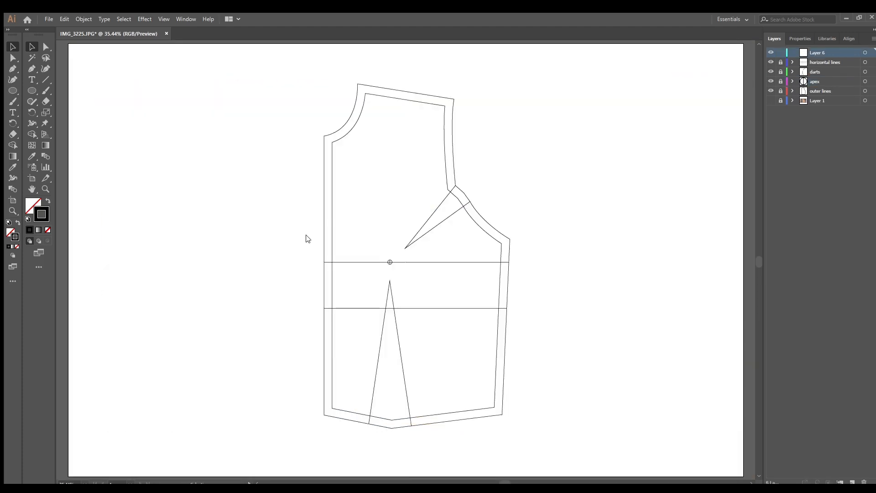
# Bring the bridal couture logo artwork over from the logo document
pyautogui.click(220, 33)
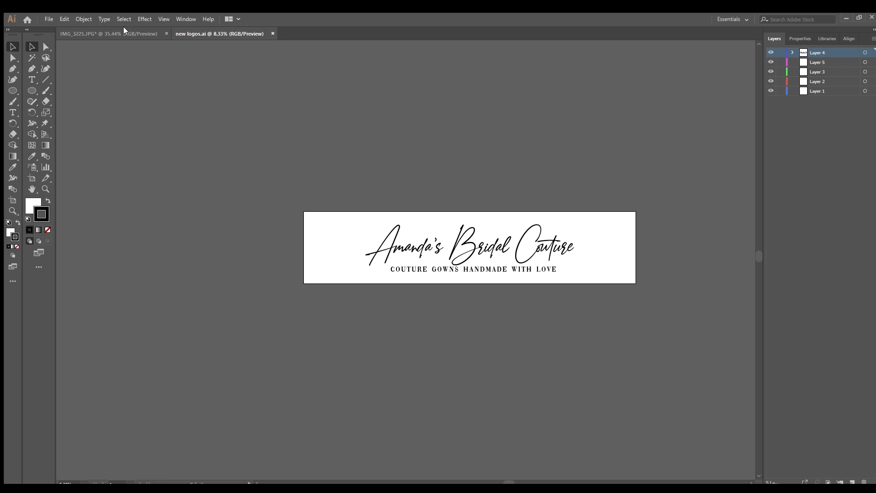
pyautogui.click(469, 249)
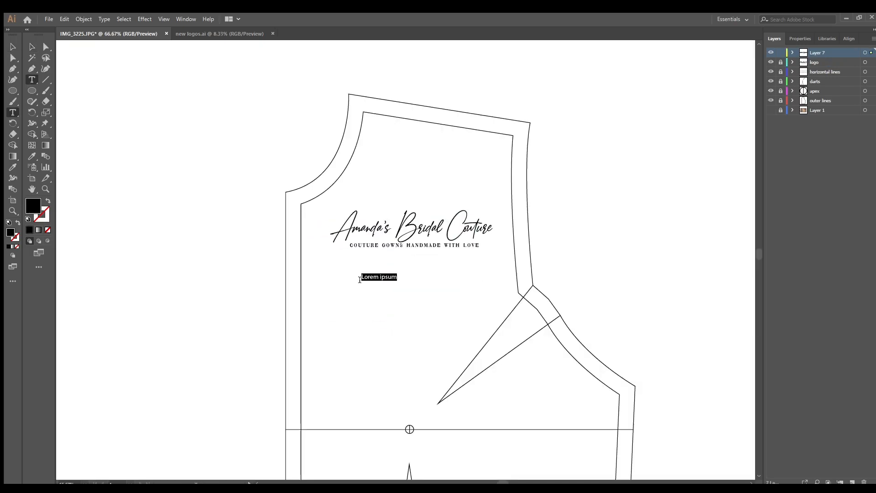
# Type the label lines 'Bodice Block', 'Size 6', '1 CM Seam Allowance' beneath the logo
pyautogui.write('Bodice')
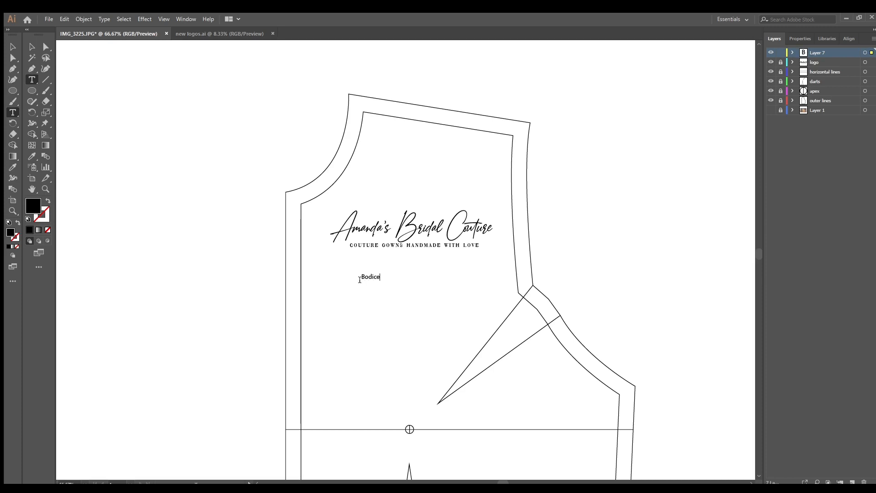
pyautogui.write('Block')
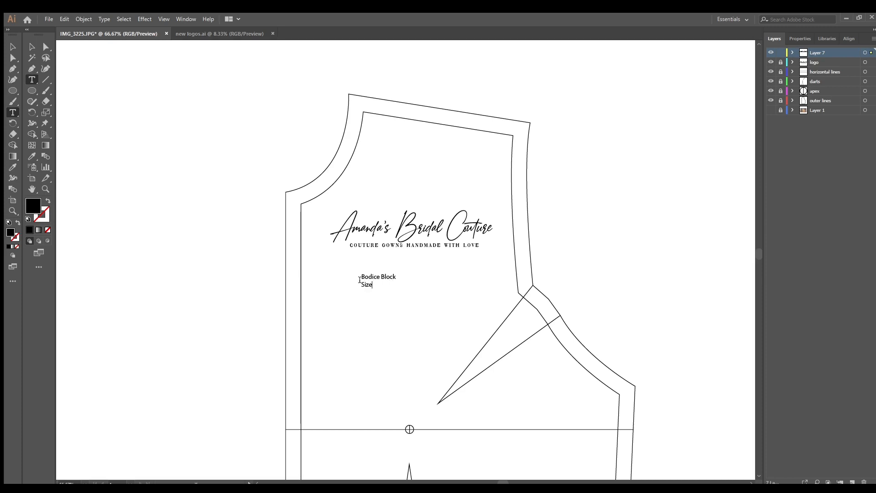
pyautogui.write('6')
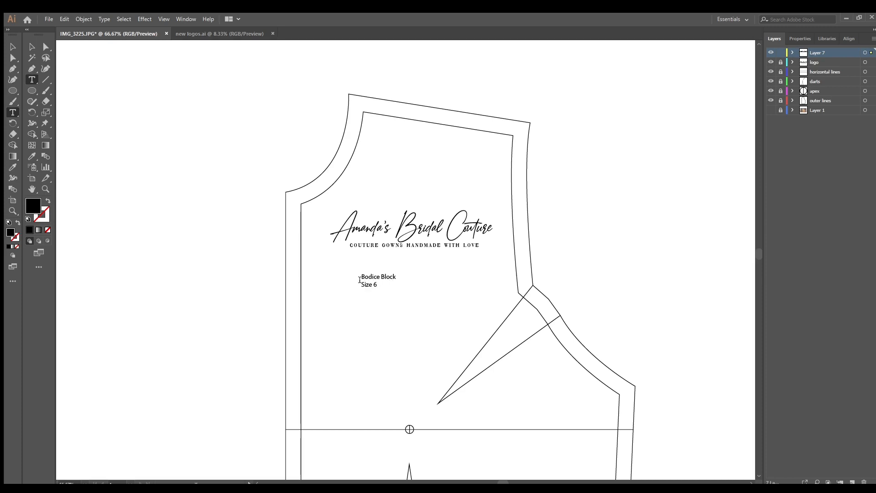
pyautogui.write('1 CM')
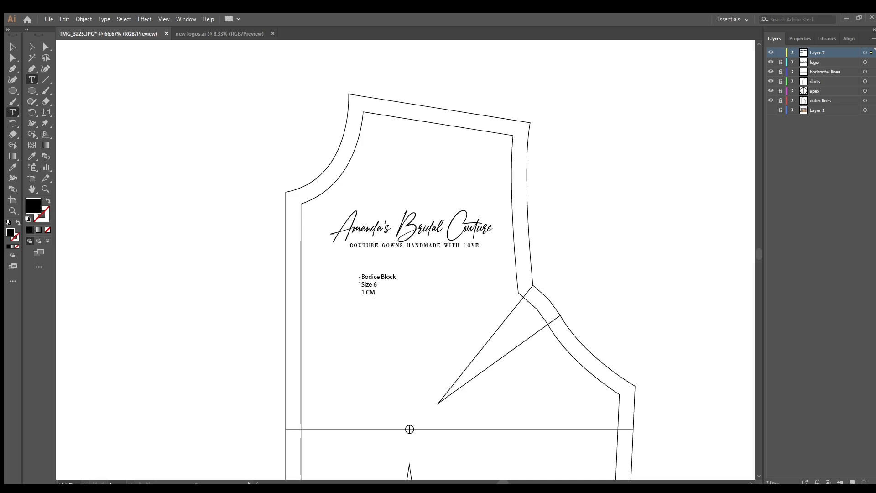
pyautogui.write('Seam')
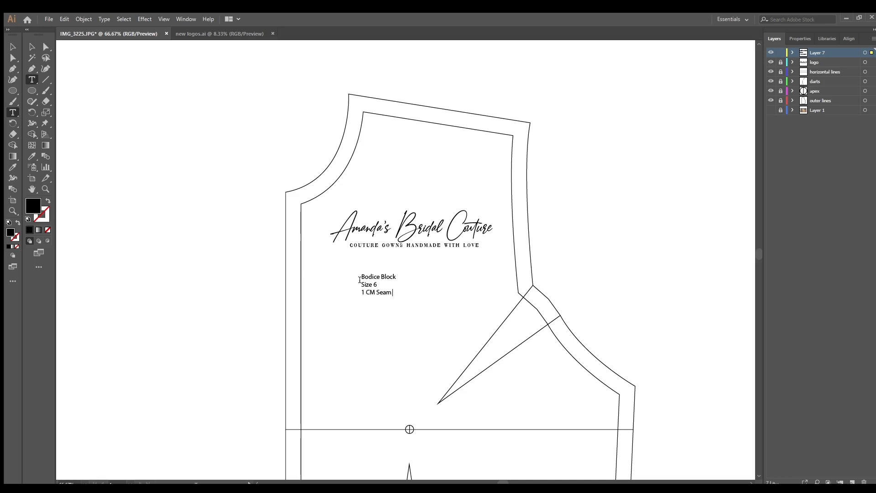
pyautogui.write('Allowance')
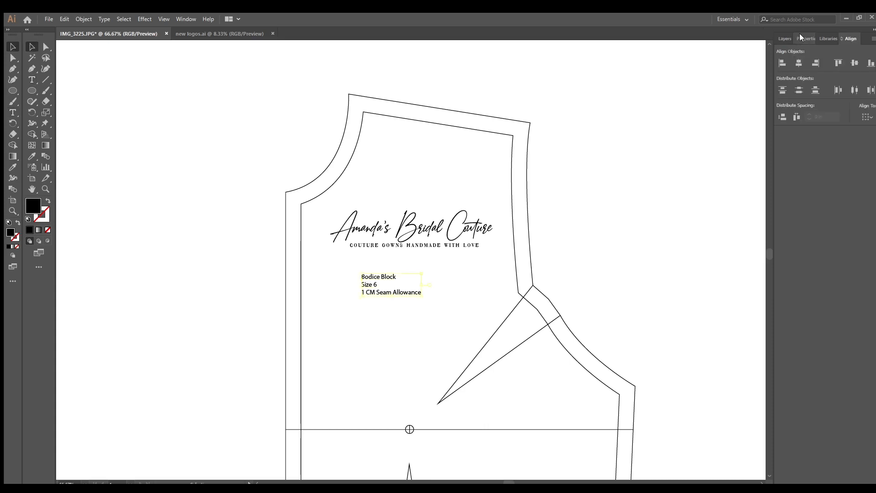
# Set the label in a capital serif font found by searching 'vo' in the Character panel
pyautogui.click(360, 283)
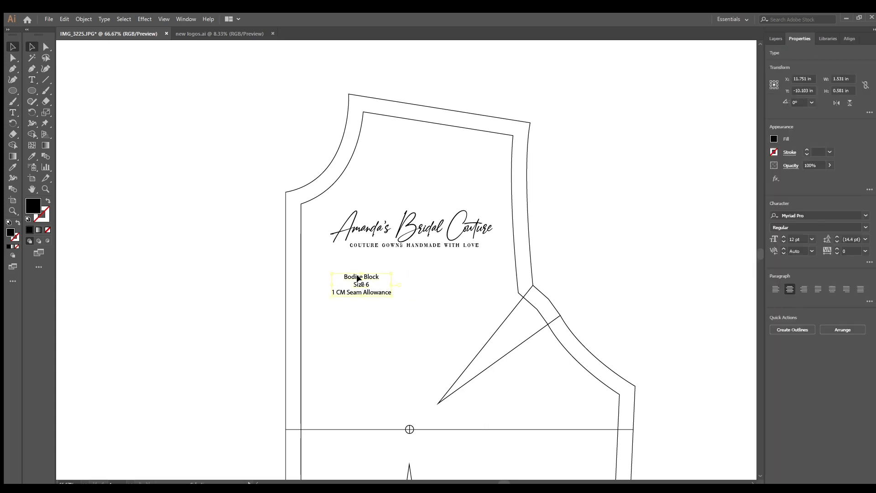
pyautogui.write('vo')
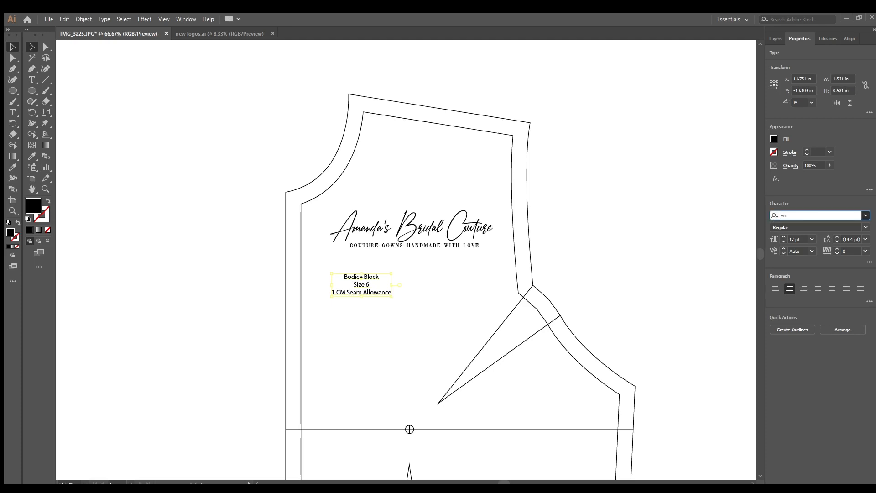
pyautogui.moveTo(394, 289); pyautogui.dragTo(422, 310)
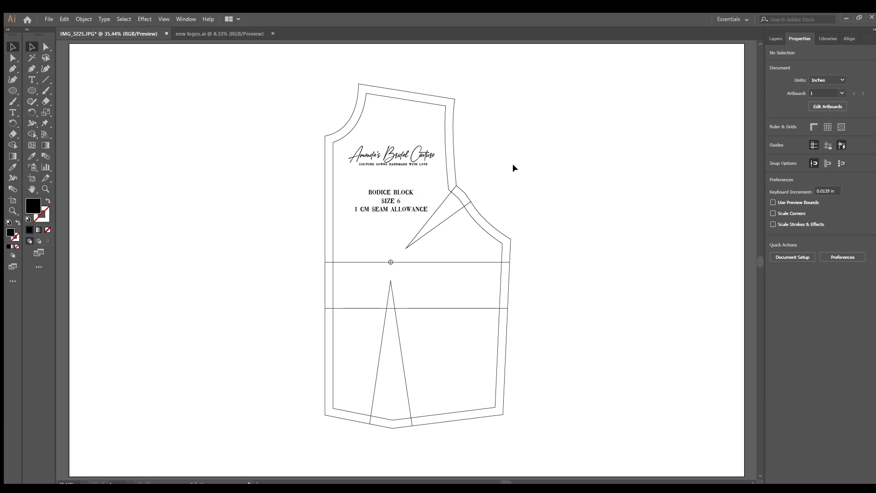
# Rename the label text layer to 'information' and select the outer lines layer
pyautogui.click(774, 38)
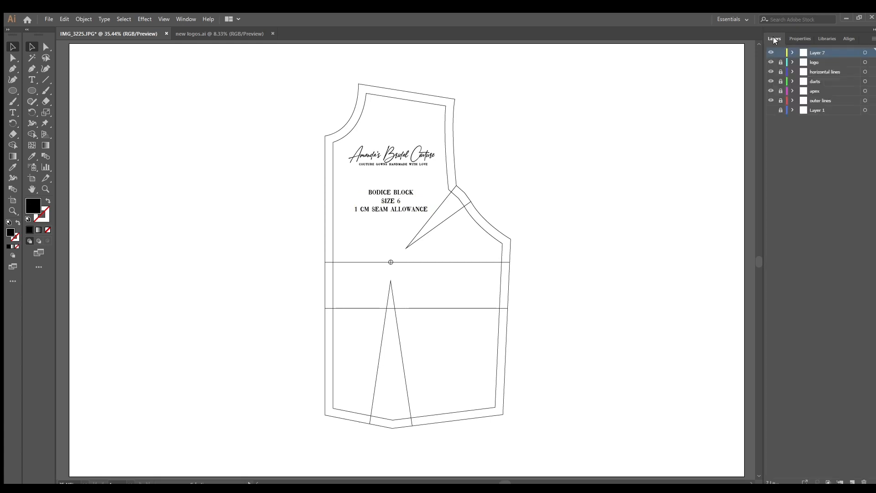
pyautogui.doubleClick(820, 52)
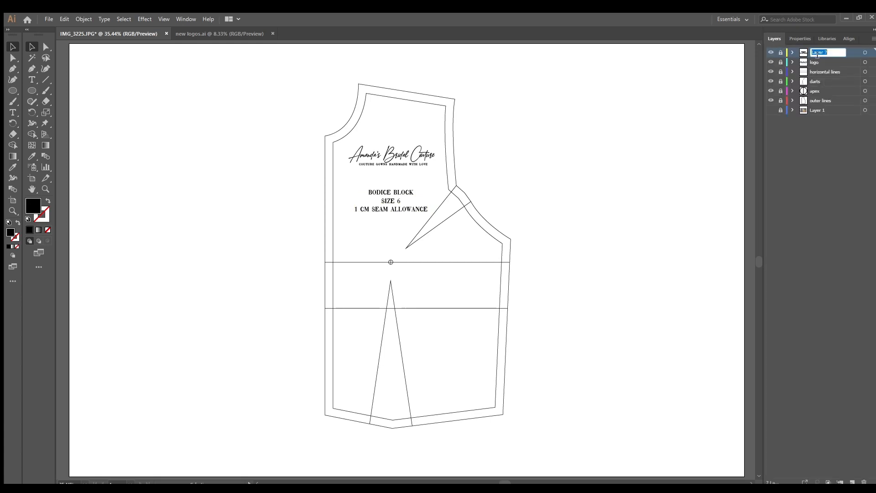
pyautogui.press('ctrl+a')
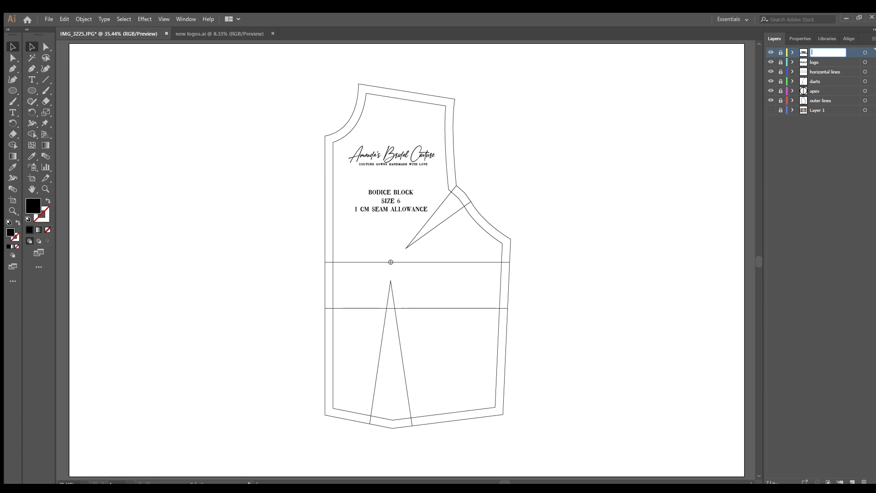
pyautogui.write('information')
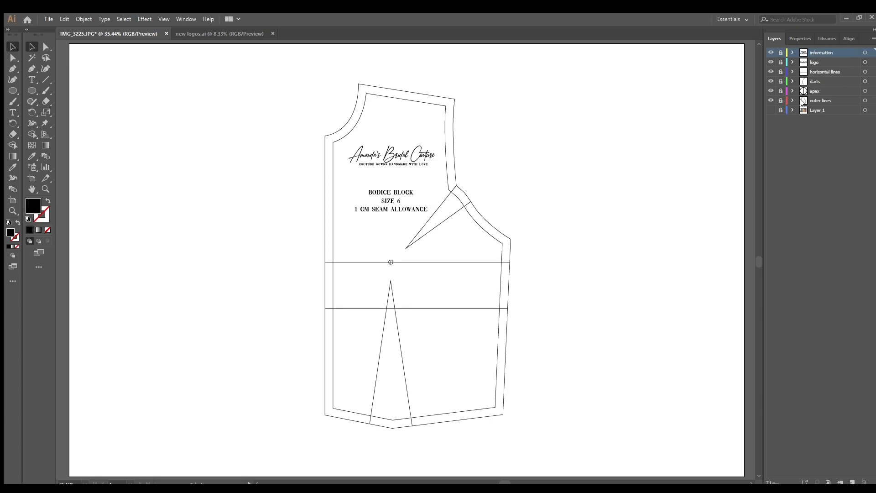
pyautogui.click(820, 101)
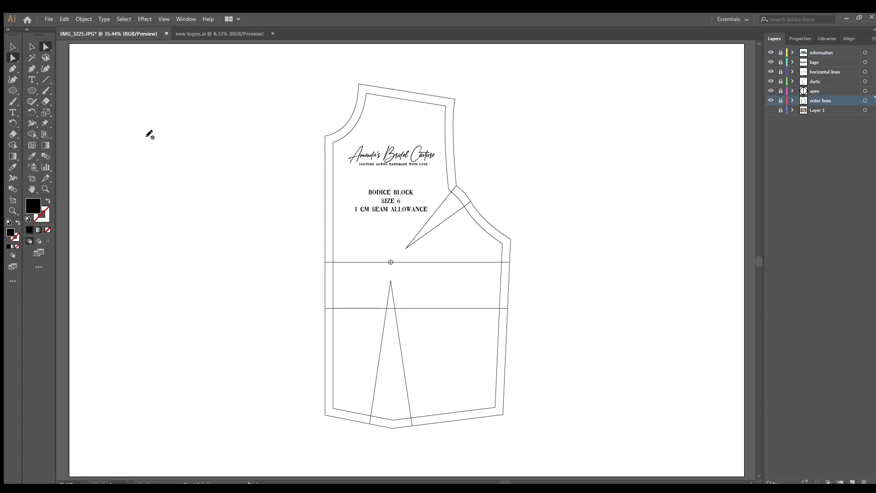
pyautogui.moveTo(49, 45)
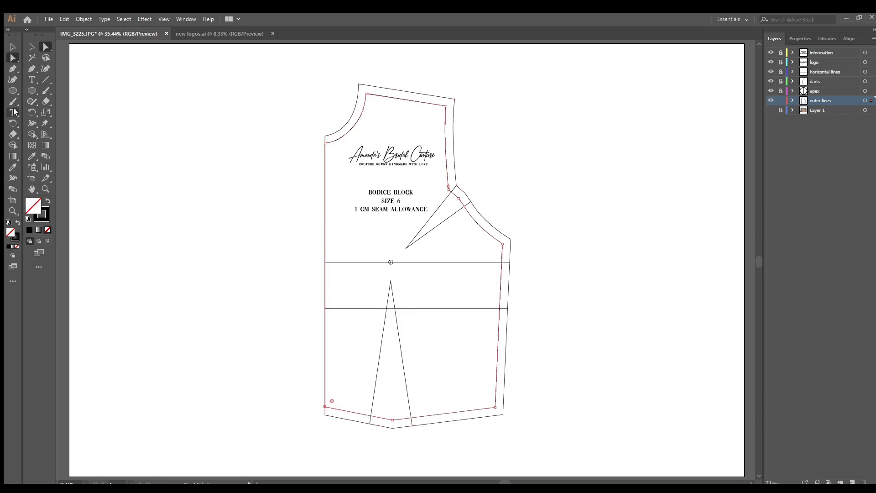
# Create a new empty Layer 8 above the 'information' layer
pyautogui.click(257, 138)
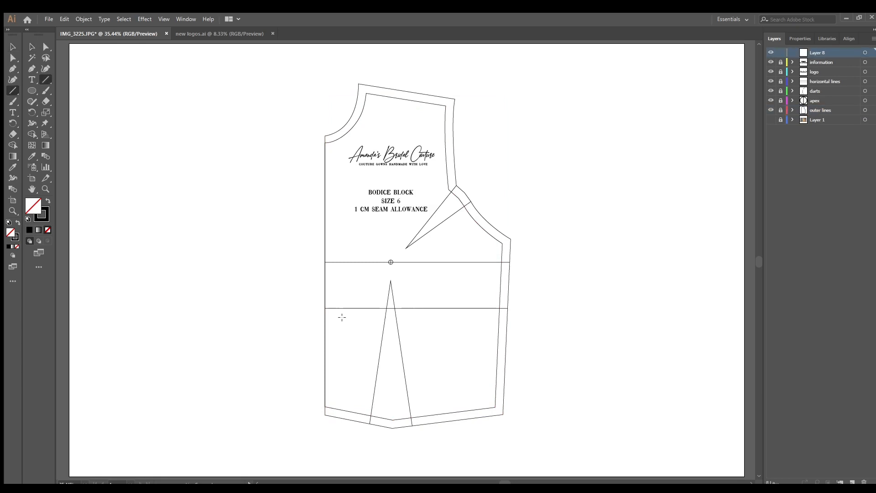
# Draw the vertical grain line just inside the centre-front edge with the Line Segment tool
pyautogui.moveTo(341, 318); pyautogui.dragTo(341, 396)
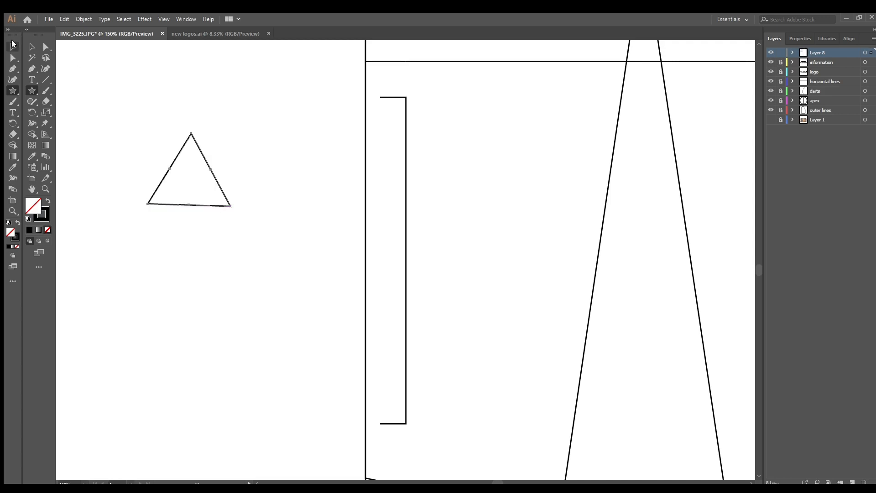
# Place the scaled, rotated triangle arrowhead at the bracket's top end and Alt-drag a copy to the bottom end
pyautogui.click(190, 178)
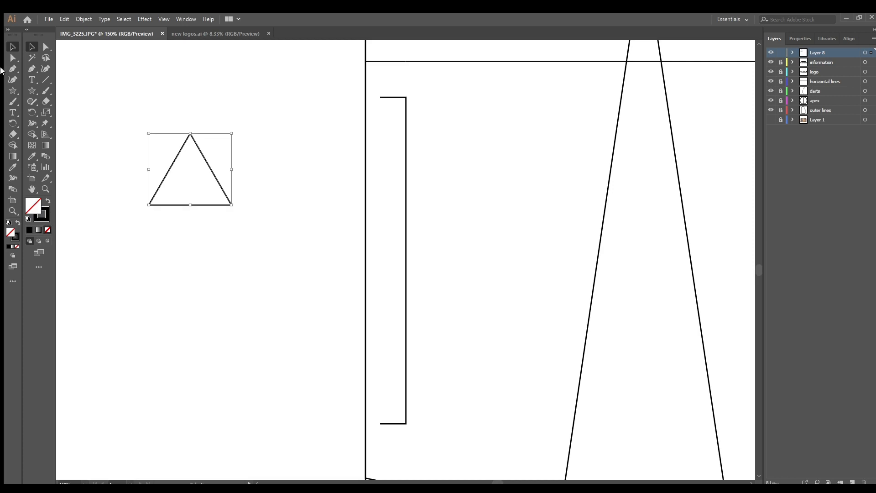
pyautogui.moveTo(224, 206)
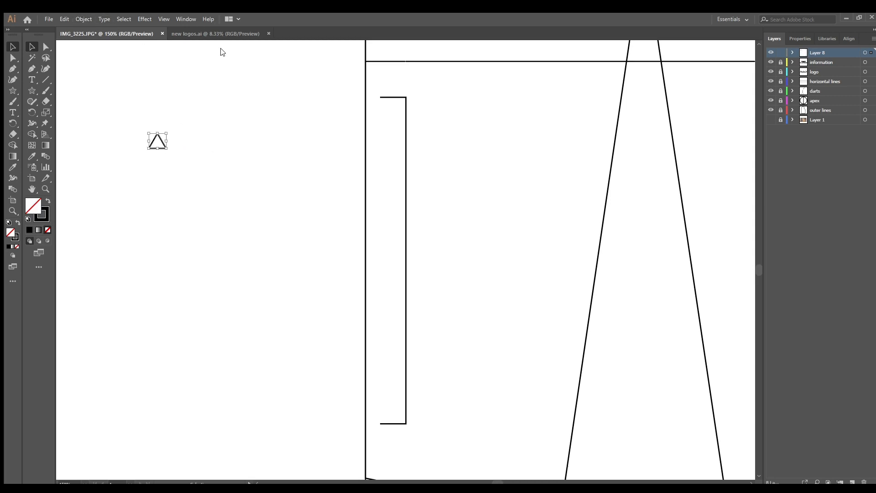
pyautogui.moveTo(560, 304)
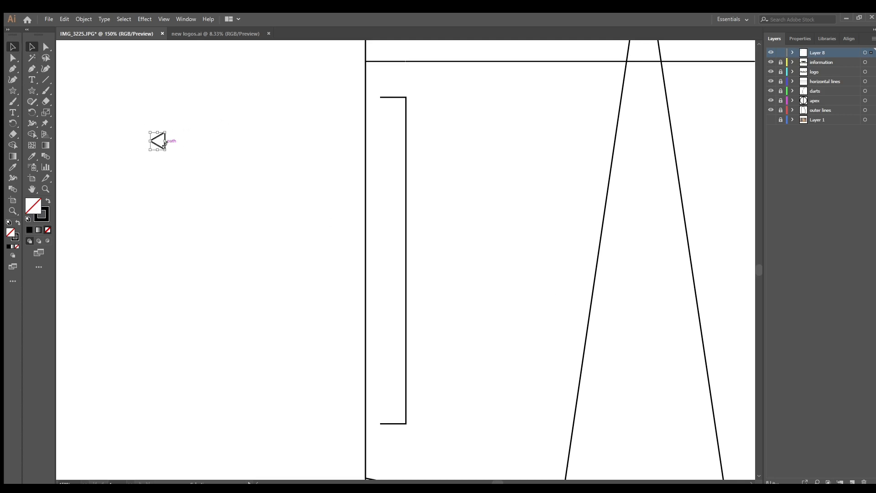
pyautogui.moveTo(159, 140); pyautogui.dragTo(380, 99)
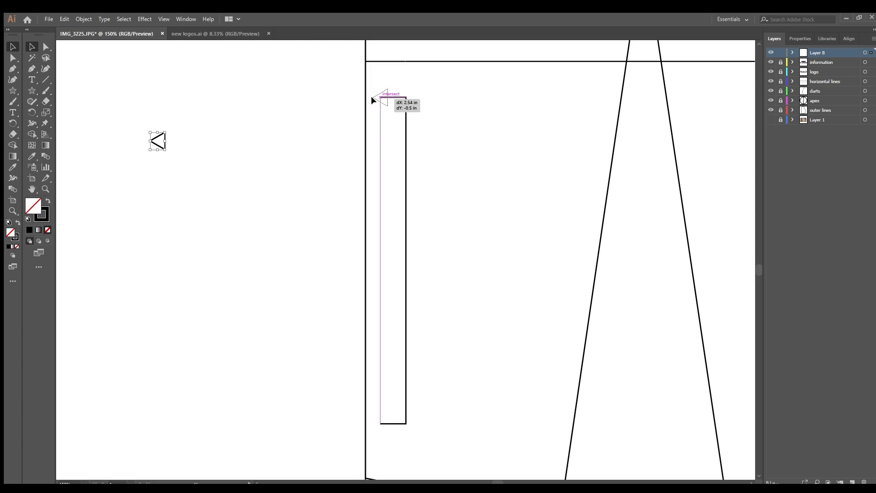
pyautogui.moveTo(157, 140); pyautogui.dragTo(406, 262)
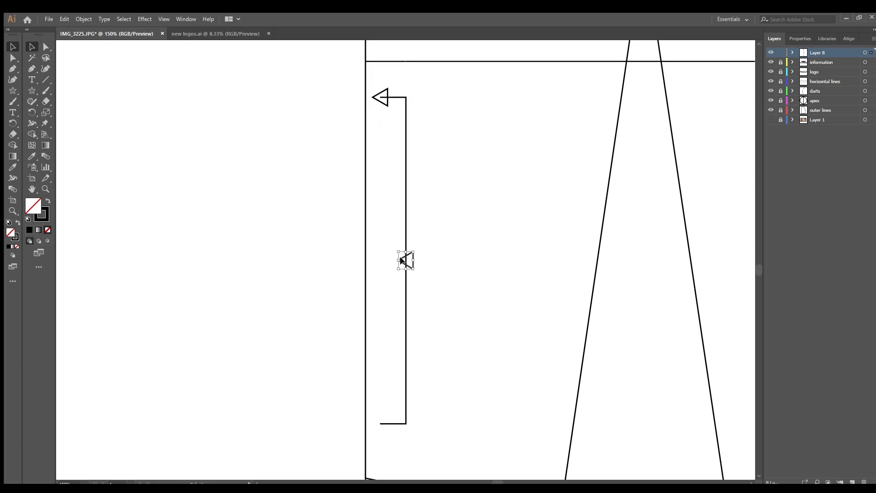
pyautogui.moveTo(405, 259); pyautogui.dragTo(385, 366)
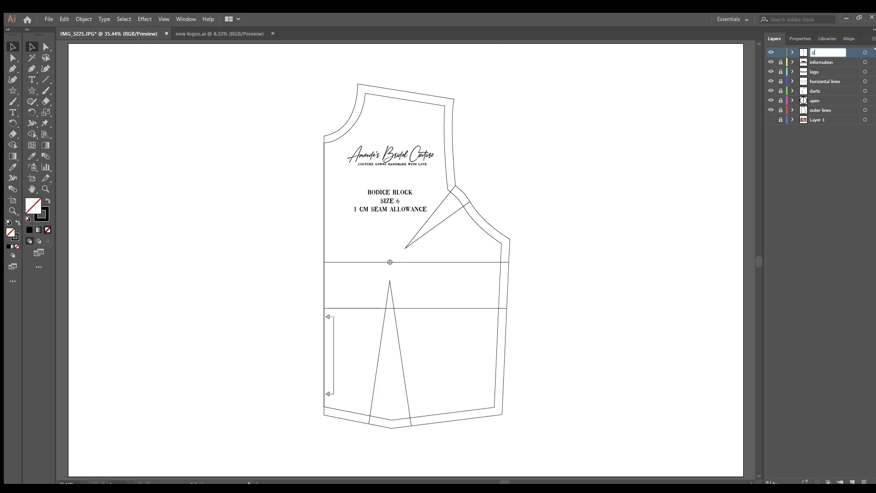
# Rename Layer 8 to 'grain line' and save the file as 'bodice block size 6.ai'
pyautogui.write('grain line')
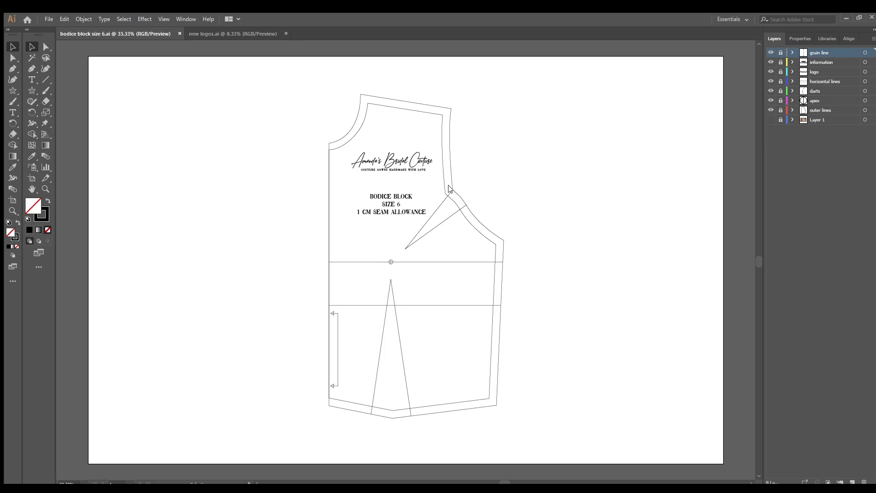
pyautogui.moveTo(451, 147)
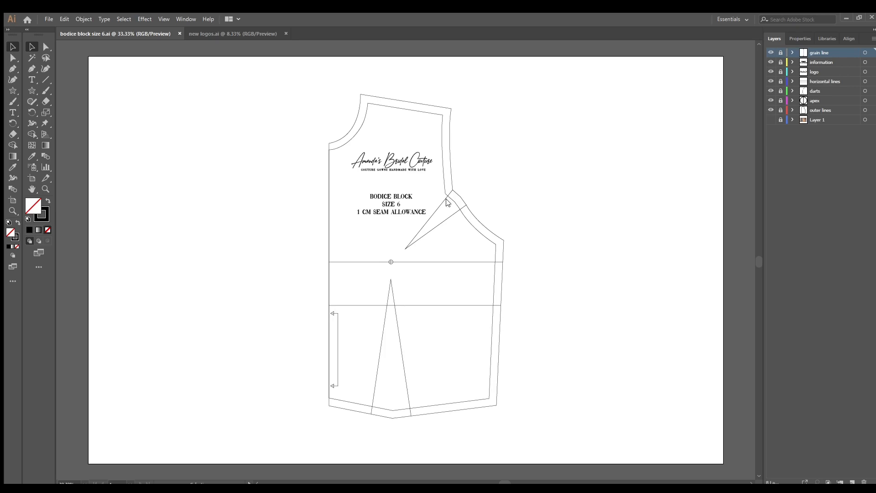
pyautogui.moveTo(464, 195)
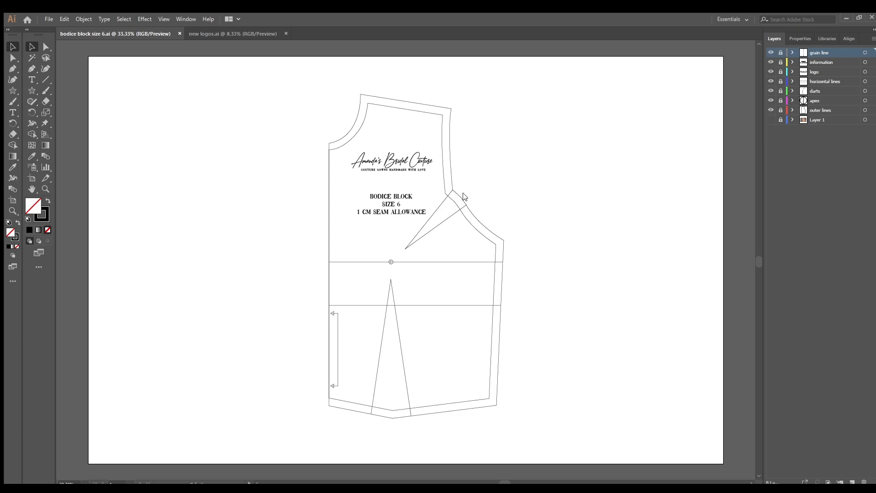
pyautogui.moveTo(474, 202)
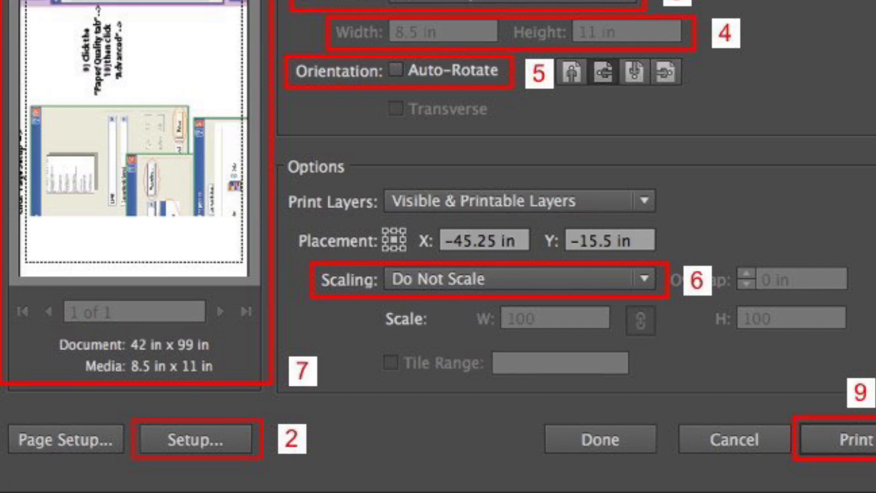
pyautogui.click(840, 440)
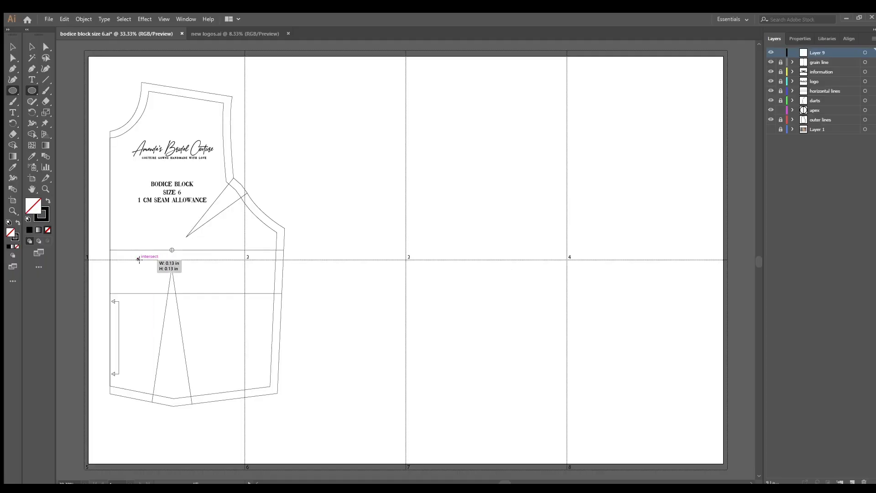
# Draw small black alignment circles on the print tile lines and rename their layer for print alignment
pyautogui.moveTo(139, 260); pyautogui.dragTo(142, 263)
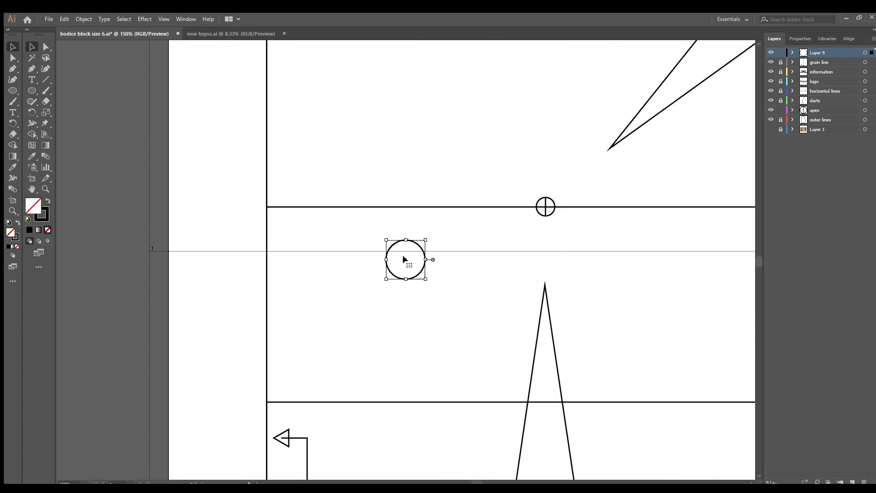
pyautogui.moveTo(405, 259); pyautogui.dragTo(426, 251)
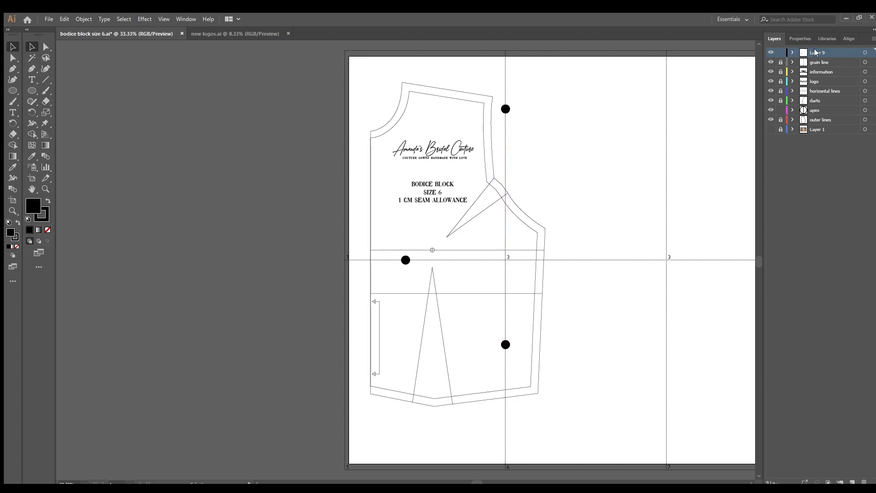
pyautogui.write('print s')
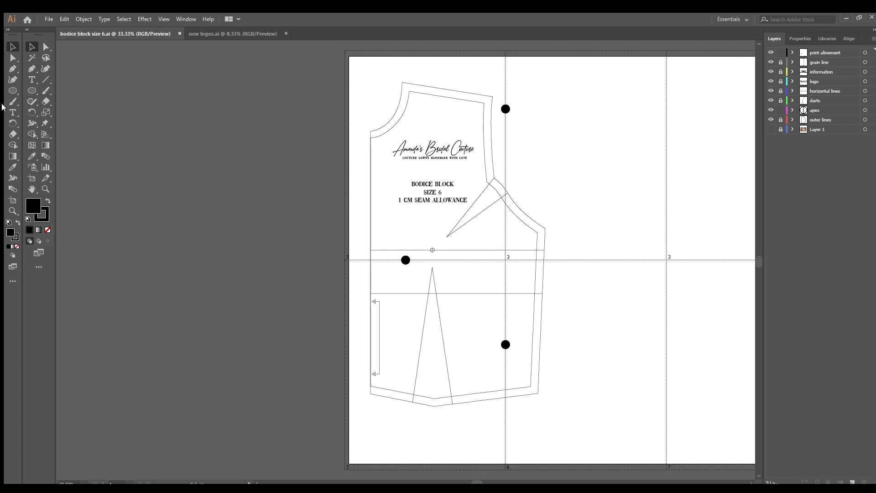
pyautogui.moveTo(68, 260)
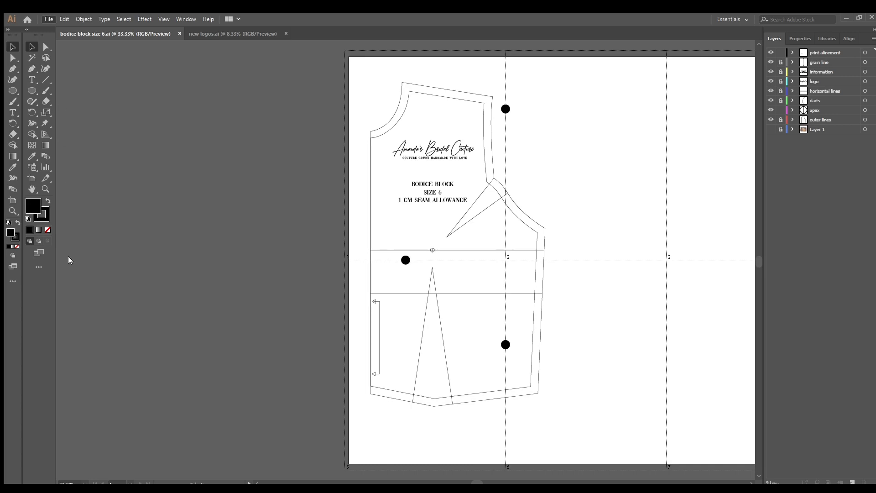
pyautogui.moveTo(476, 389)
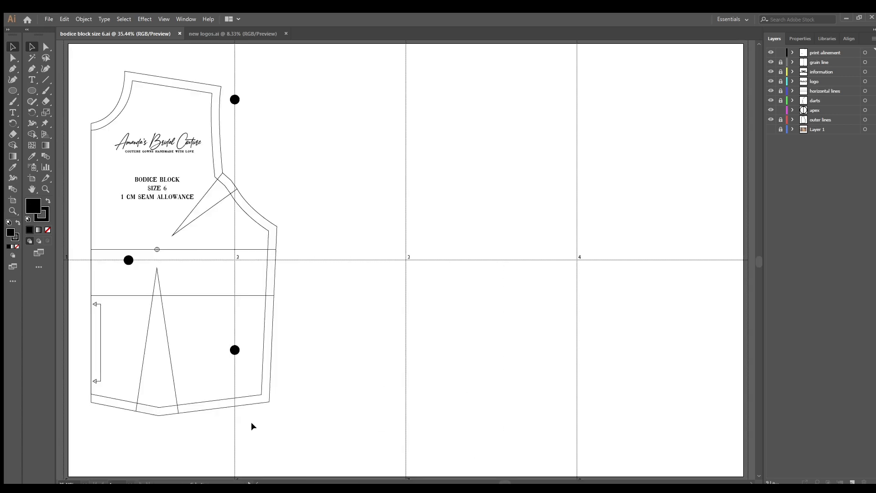
pyautogui.moveTo(52, 458)
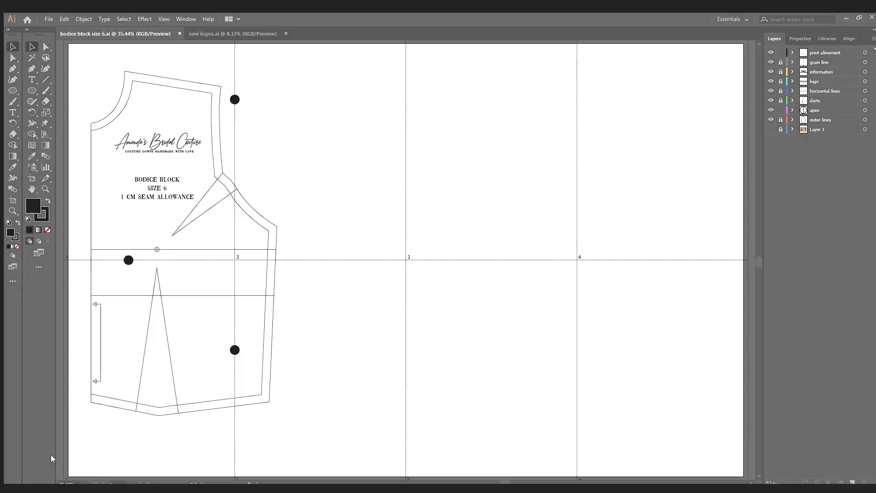